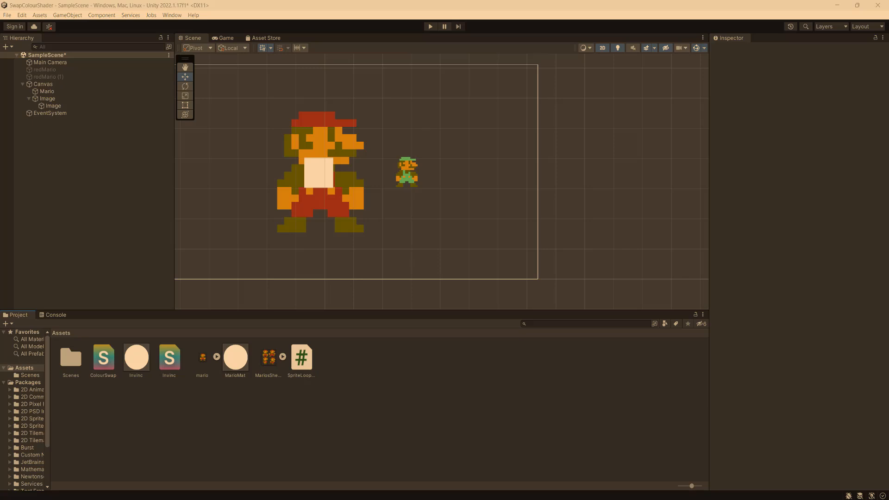
{"action": "mouse_move", "coordinate": [107, 185]}
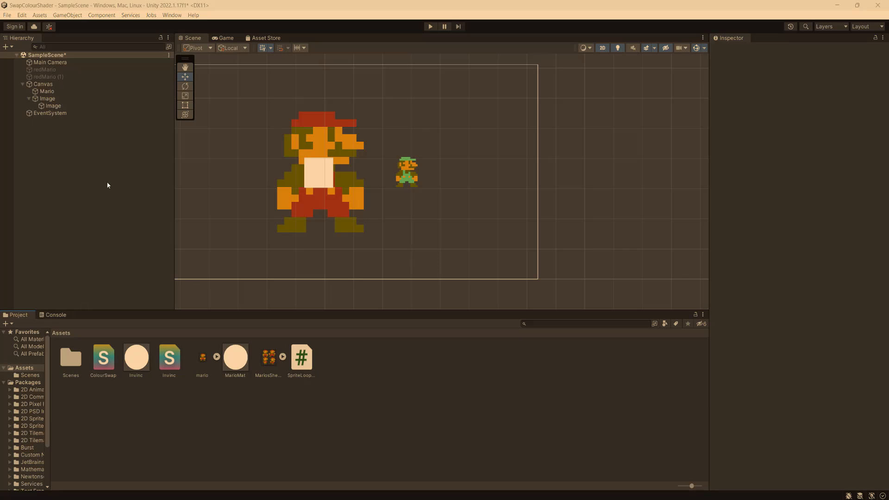
Step: Review the mask Image, its inner Image child and the small Mario sprite in the Hierarchy
{"action": "left_click", "coordinate": [47, 99]}
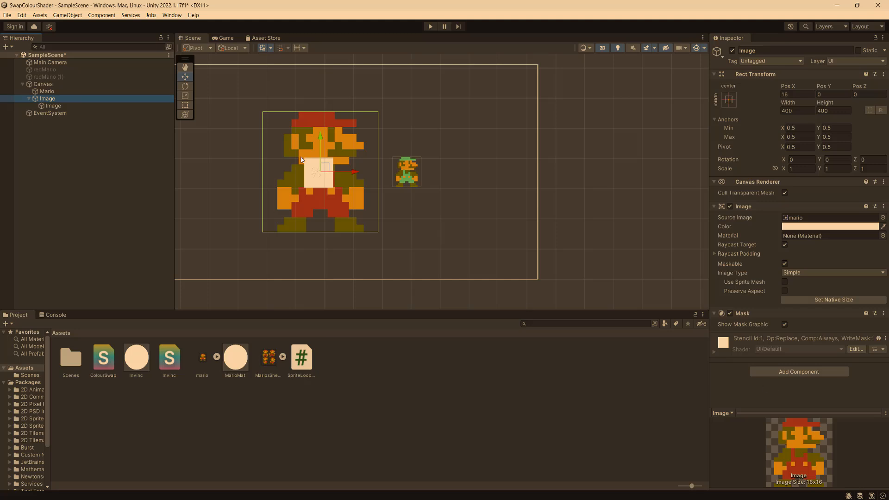
{"action": "mouse_move", "coordinate": [354, 185]}
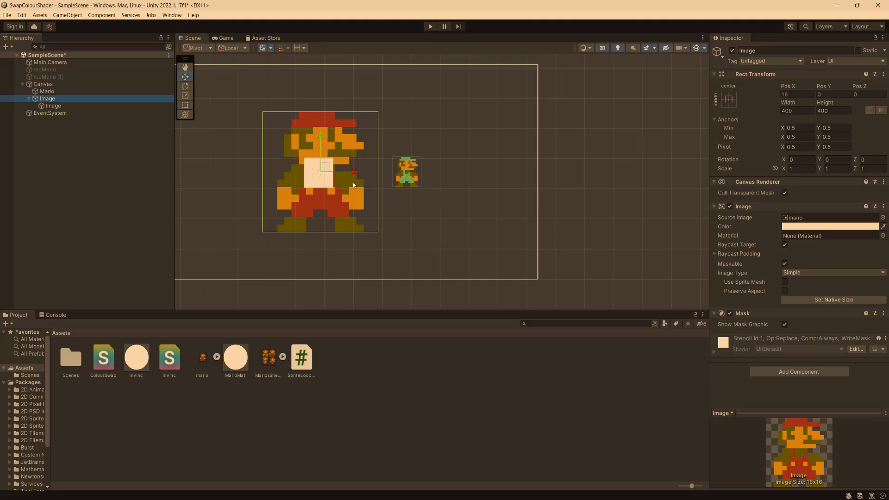
{"action": "left_click", "coordinate": [52, 106]}
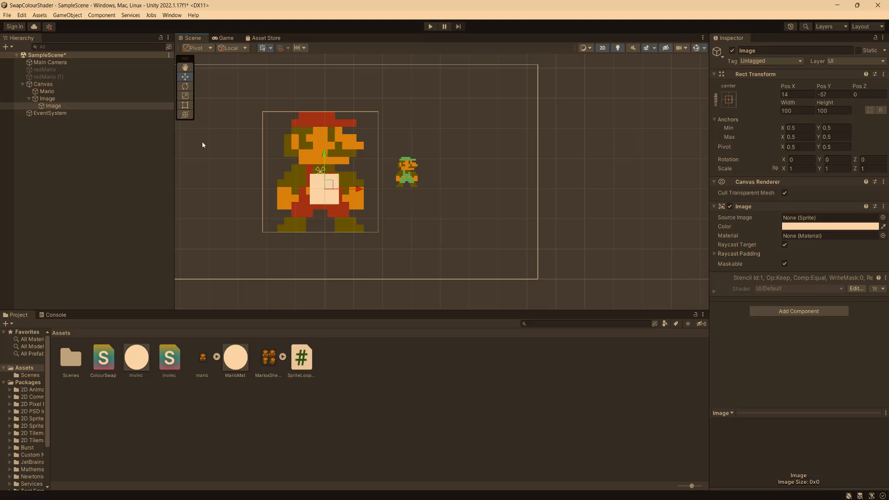
{"action": "left_click", "coordinate": [47, 91]}
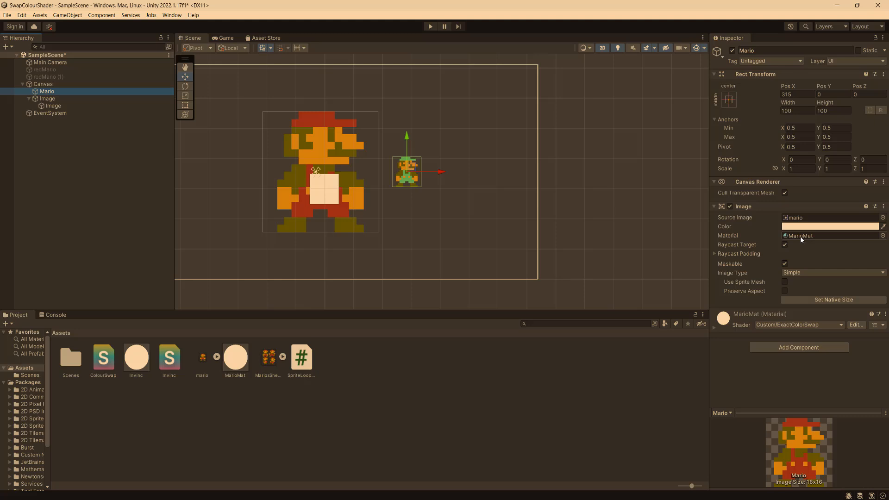
Step: Inspect the MarioMat material and the ColourSwap shader's texture, colour and tolerance properties
{"action": "left_click", "coordinate": [234, 356]}
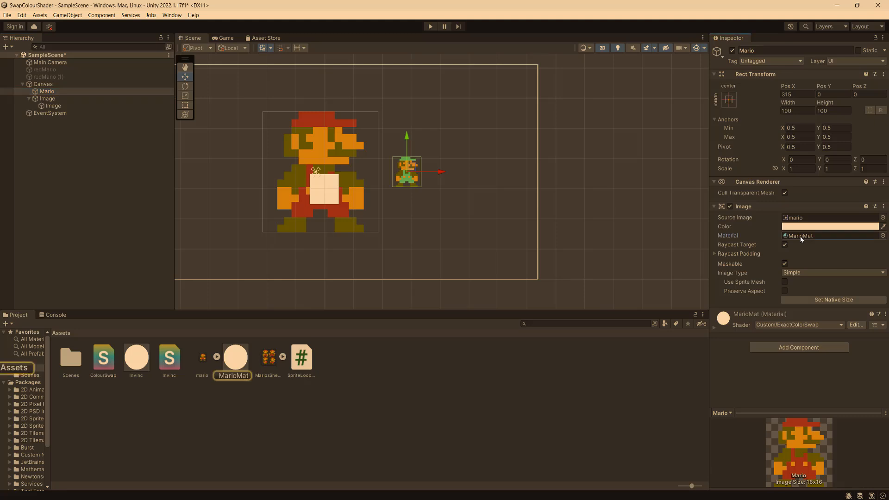
{"action": "left_click", "coordinate": [235, 354]}
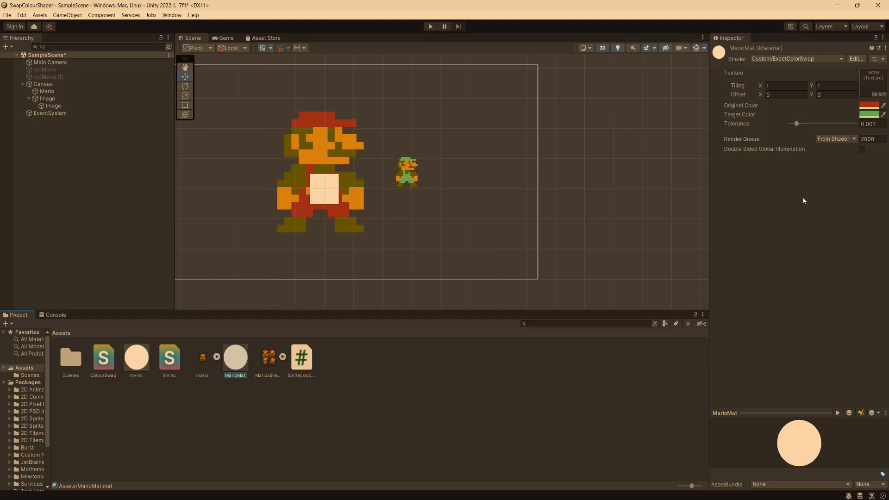
{"action": "left_click", "coordinate": [103, 357]}
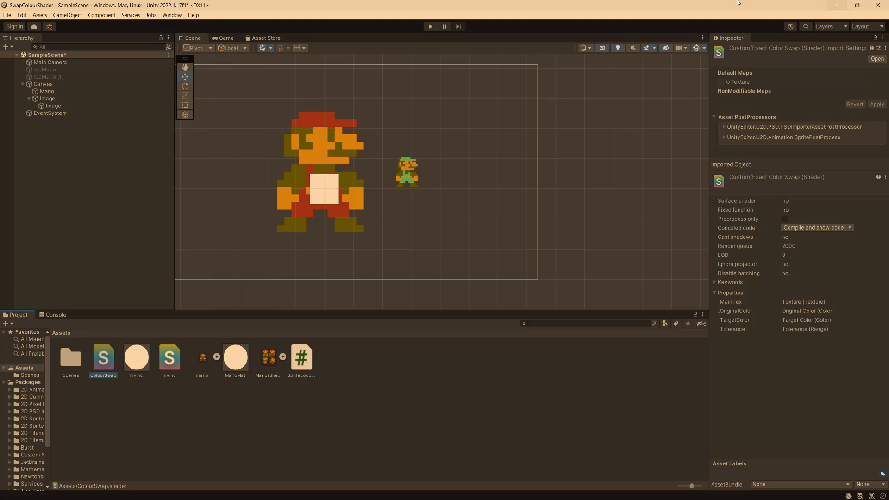
Step: Slide the small Mario sprite in and out past the mask's right edge to test clipping
{"action": "left_click", "coordinate": [48, 91]}
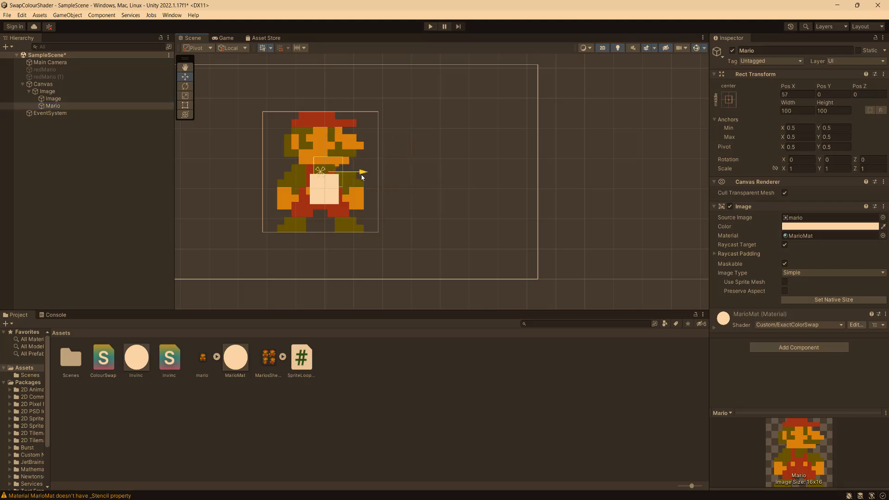
{"action": "left_click_drag", "start_coordinate": [362, 172], "coordinate": [356, 173]}
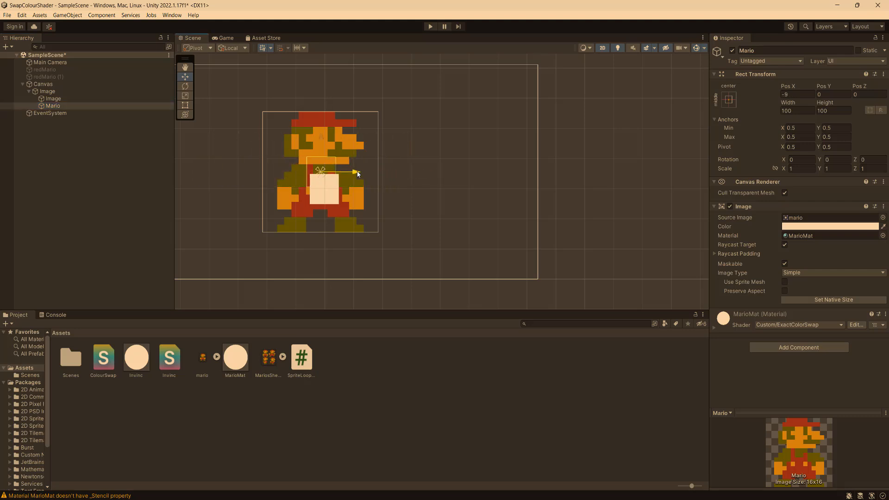
{"action": "left_click_drag", "start_coordinate": [357, 173], "coordinate": [430, 172]}
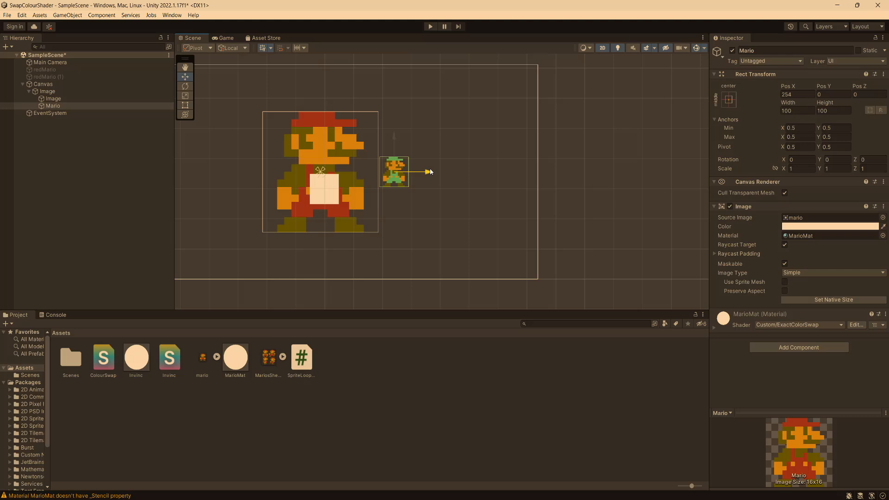
{"action": "left_click_drag", "start_coordinate": [394, 172], "coordinate": [260, 171]}
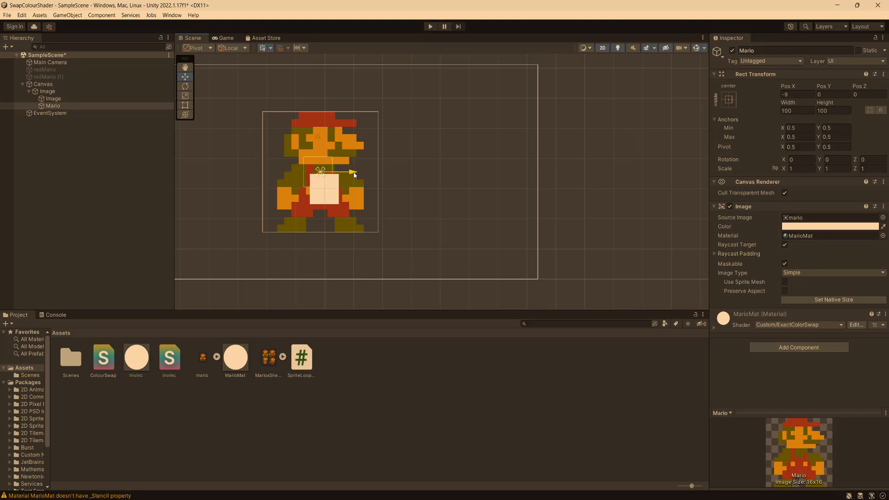
{"action": "left_click_drag", "start_coordinate": [321, 173], "coordinate": [380, 172]}
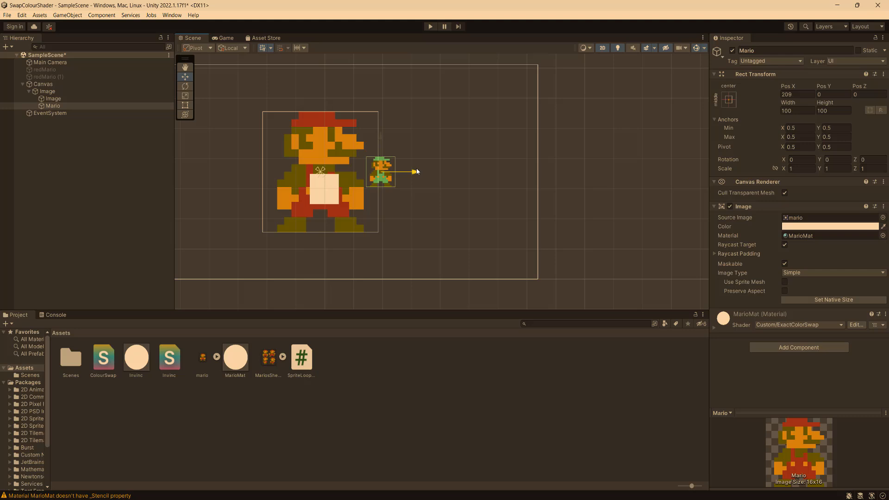
{"action": "left_click_drag", "start_coordinate": [380, 170], "coordinate": [321, 170]}
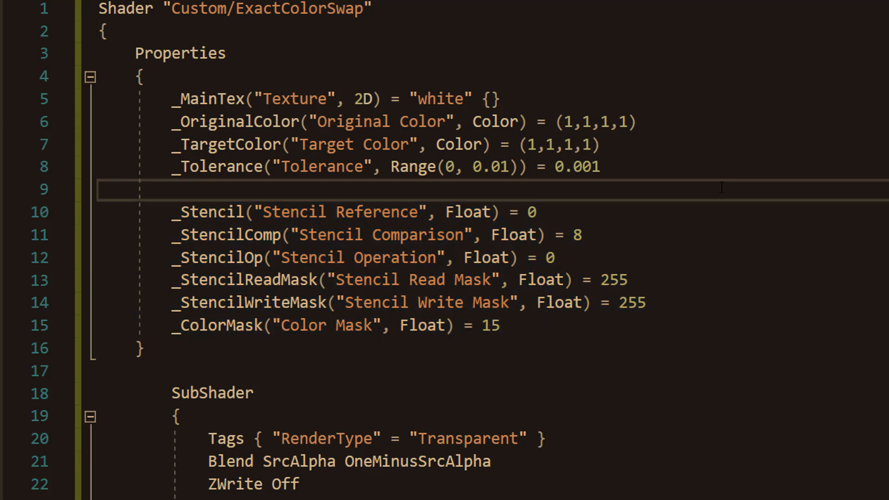
Step: Review the Stencil Reference, Comparison, Operation, Read Mask, Write Mask and Color Mask properties
{"action": "left_click", "coordinate": [210, 190]}
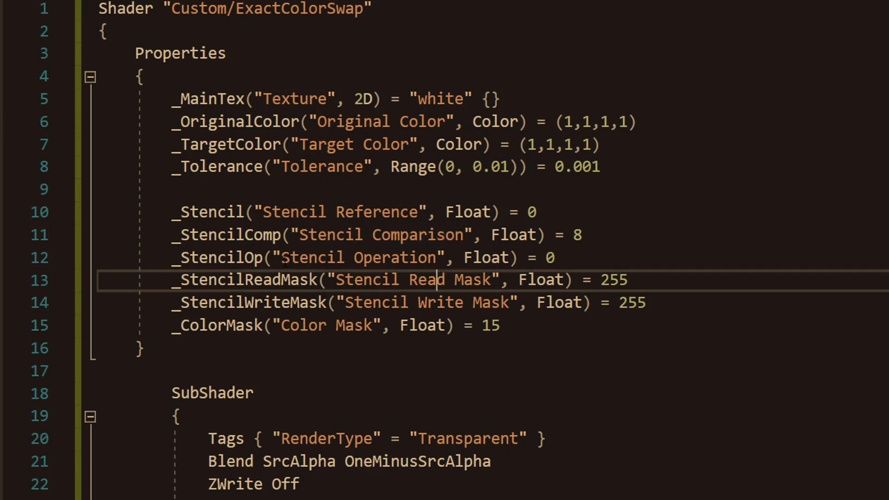
{"action": "double_click", "coordinate": [412, 279]}
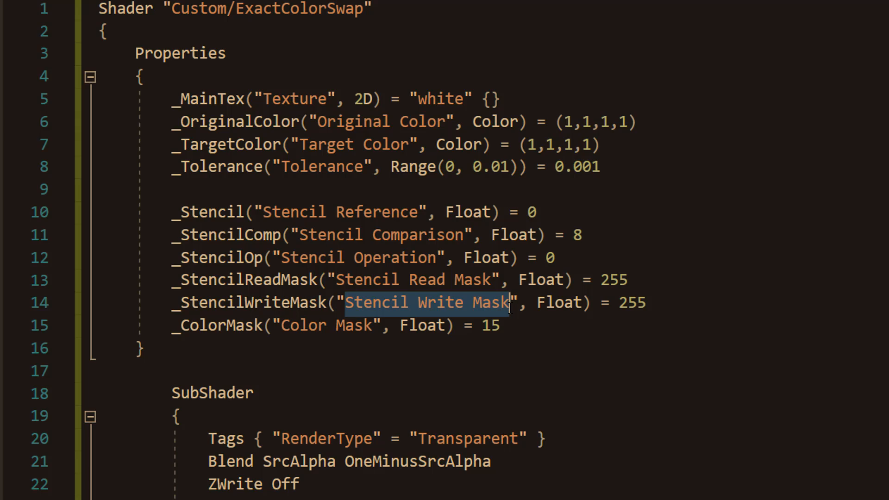
{"action": "double_click", "coordinate": [326, 325]}
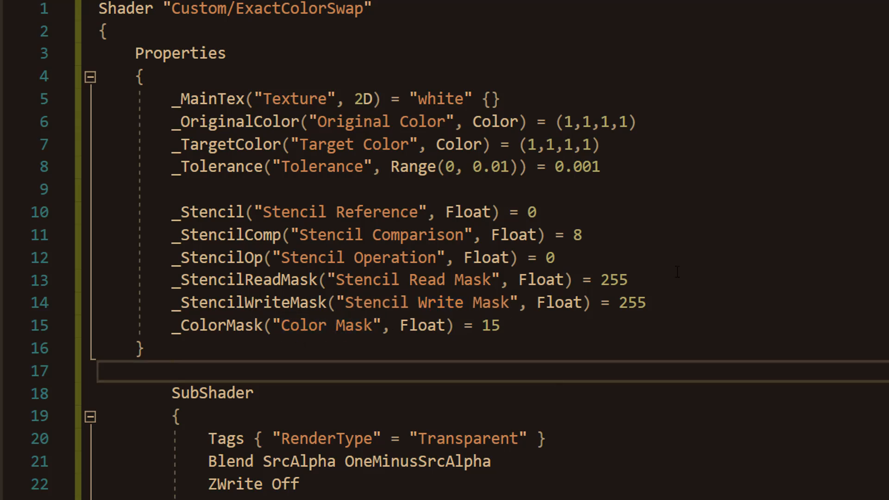
{"action": "mouse_move", "coordinate": [780, 232]}
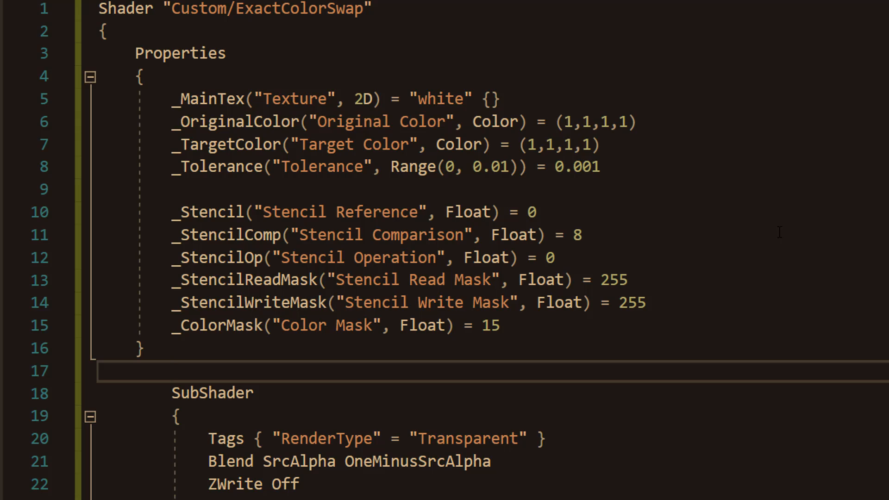
{"action": "left_click", "coordinate": [169, 371]}
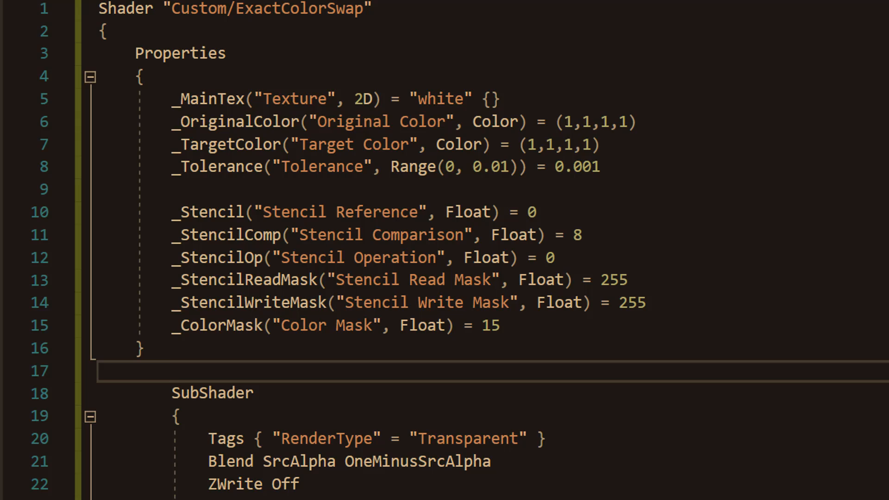
{"action": "left_click", "coordinate": [171, 371]}
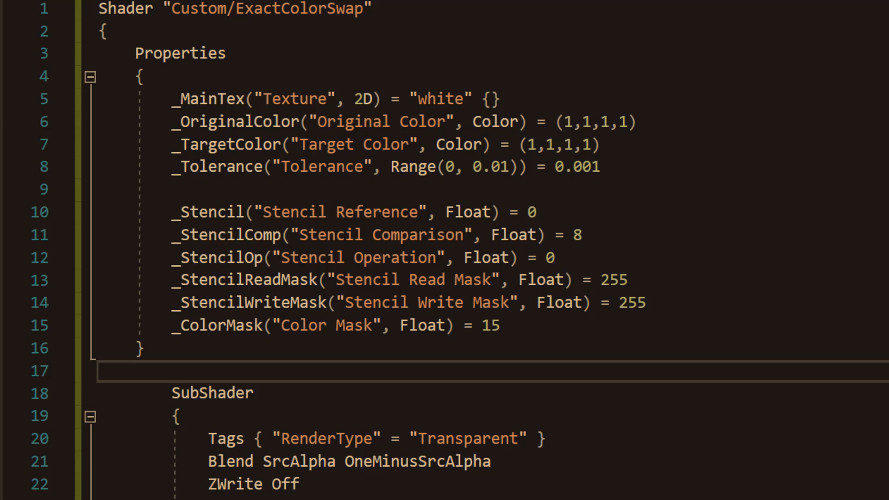
Step: Add "Queue" = "Transparent" to the SubShader Tags beside "RenderType" = "Transparent"
{"action": "scroll", "scroll_direction": "down", "scroll_amount": 3}
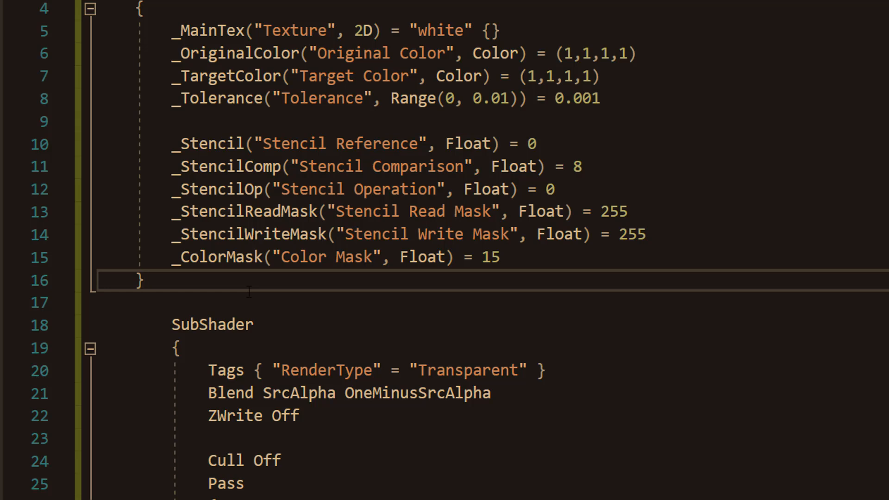
{"action": "left_click", "coordinate": [144, 280]}
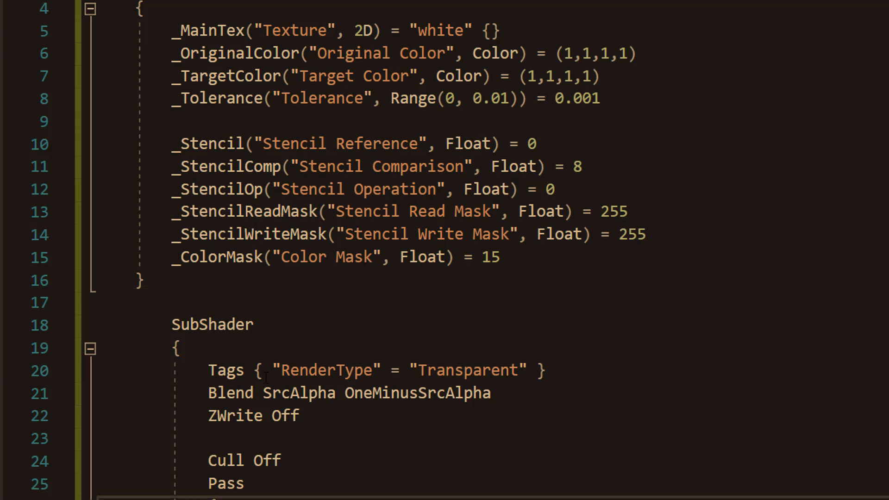
{"action": "left_click_drag", "start_coordinate": [272, 371], "coordinate": [526, 370]}
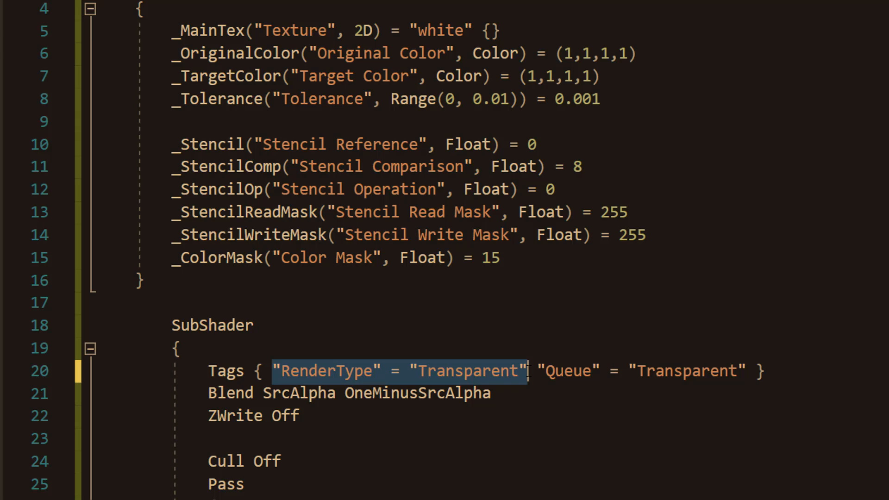
{"action": "left_click", "coordinate": [244, 483]}
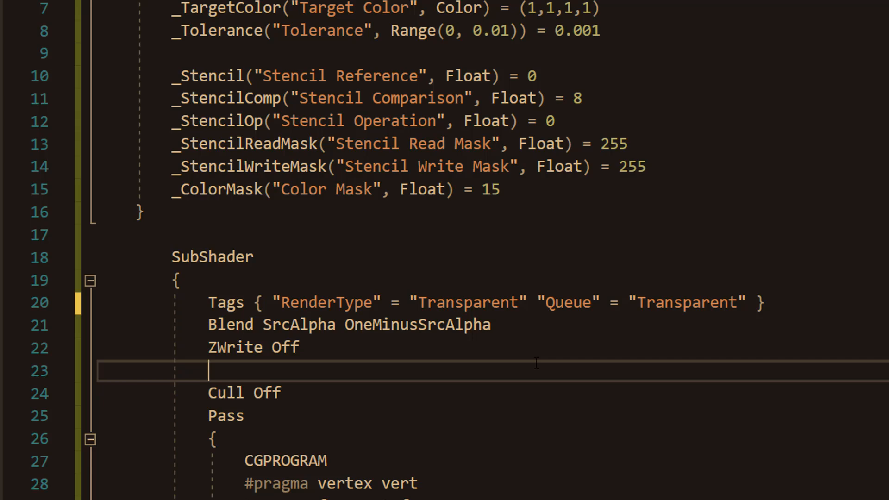
Step: Write the Pass Stencil block (Ref, Comp, Pass, ReadMask, WriteMask) and ColorMask[_ColorMask]
{"action": "scroll", "scroll_direction": "down", "scroll_amount": 3}
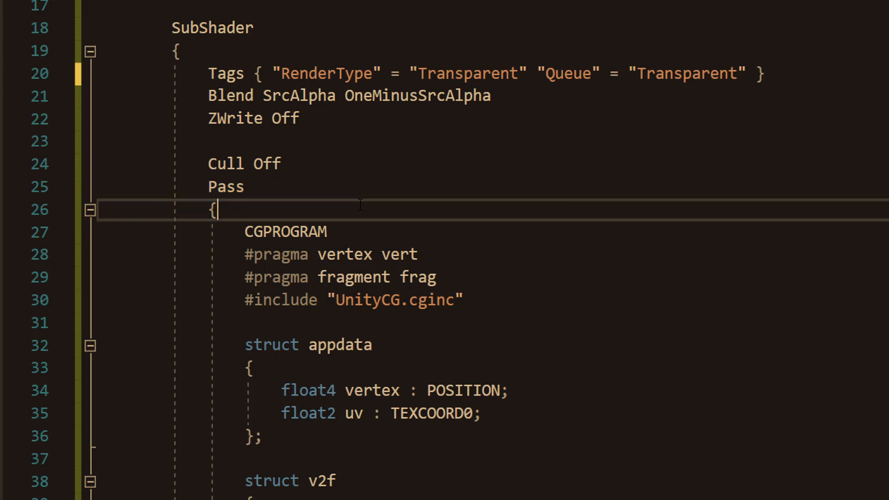
{"action": "mouse_move", "coordinate": [523, 190]}
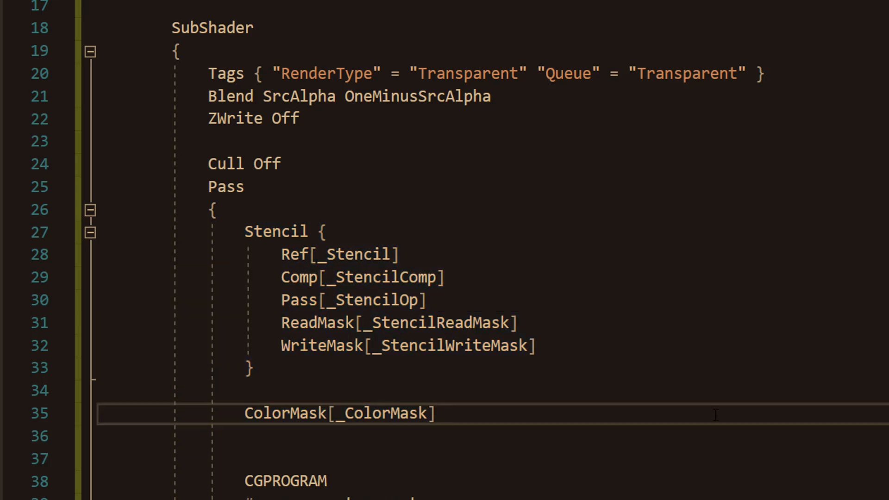
{"action": "double_click", "coordinate": [275, 231]}
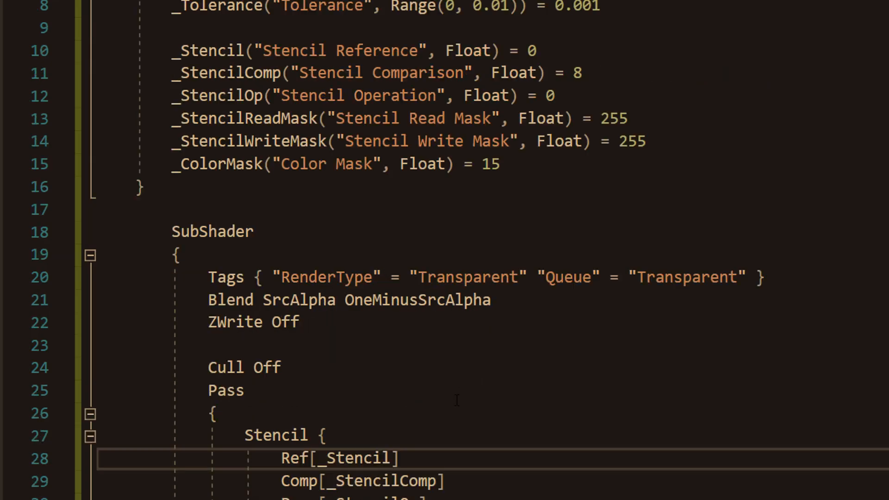
{"action": "left_click_drag", "start_coordinate": [173, 50], "coordinate": [500, 165]}
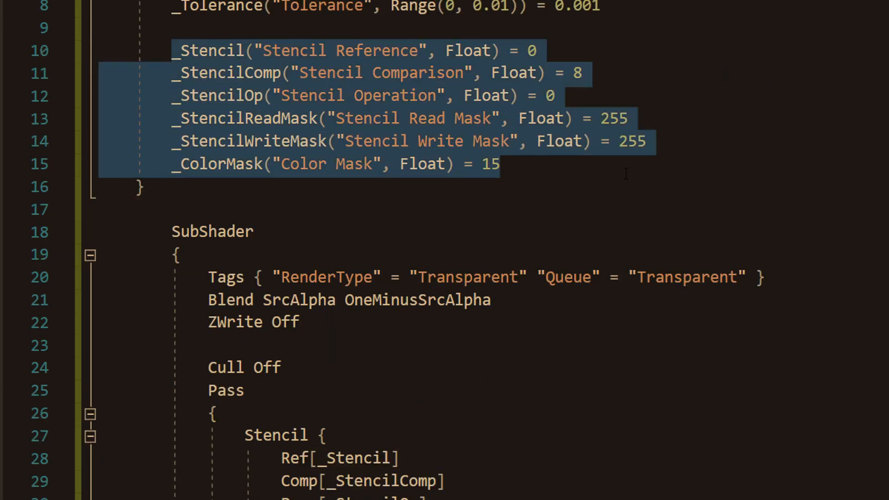
{"action": "scroll", "scroll_direction": "down", "scroll_amount": 3}
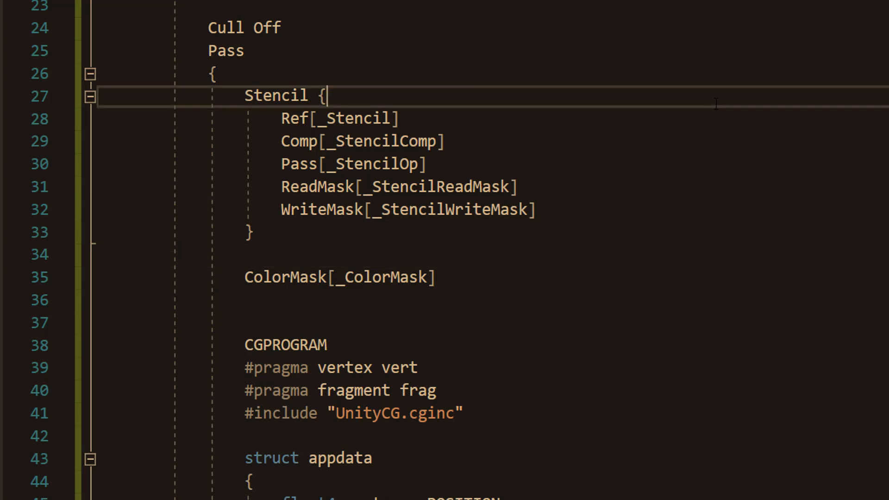
{"action": "mouse_move", "coordinate": [740, 368]}
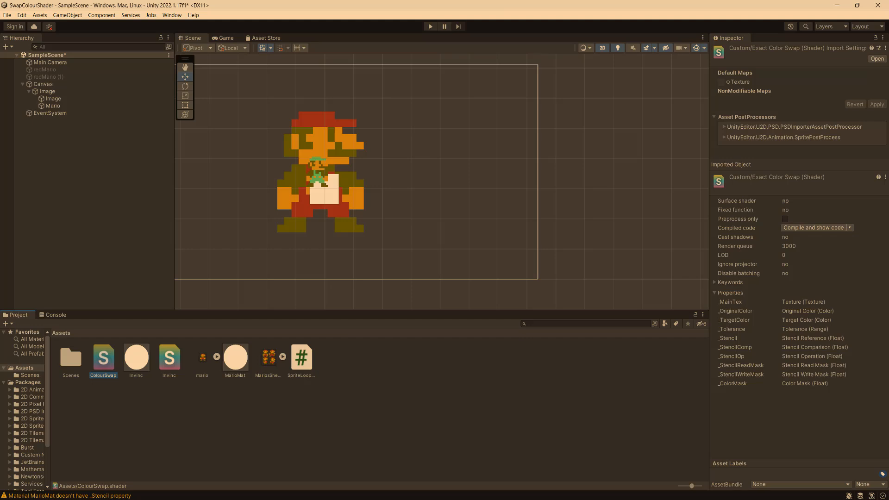
Step: Select the Mario image and nudge it left, then back right within the mask
{"action": "left_click", "coordinate": [53, 106]}
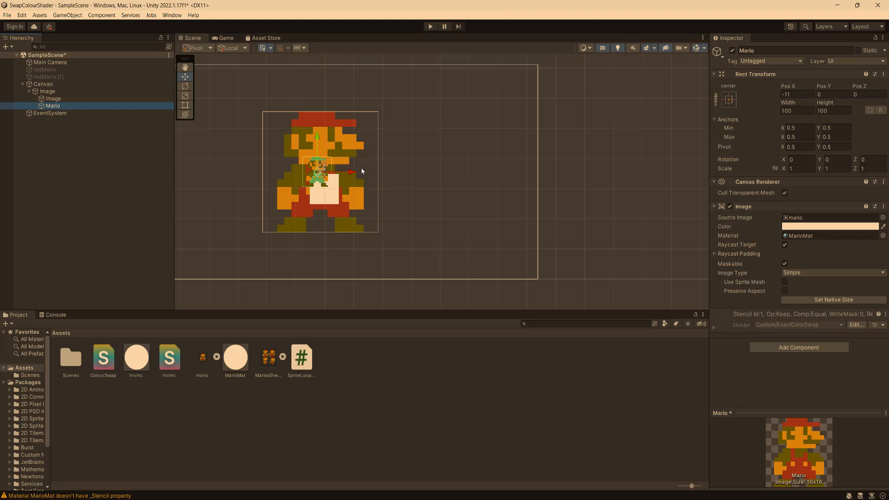
{"action": "mouse_move", "coordinate": [354, 174]}
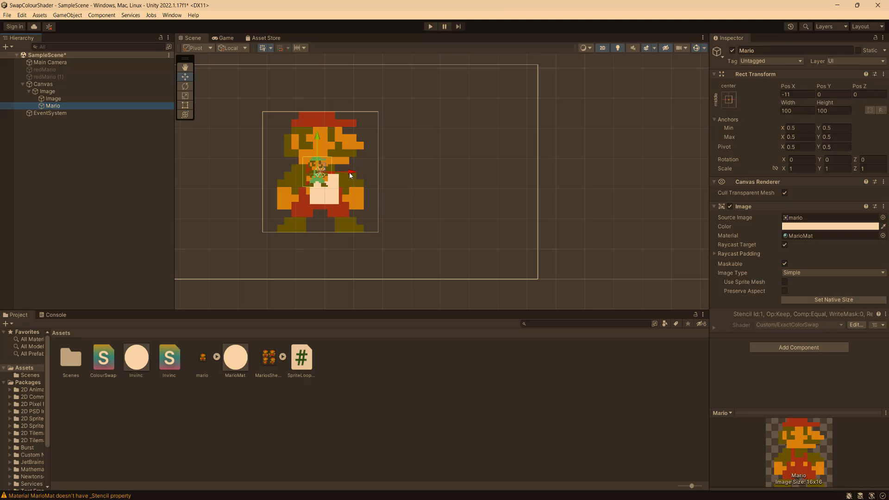
{"action": "left_click_drag", "start_coordinate": [335, 159], "coordinate": [324, 170]}
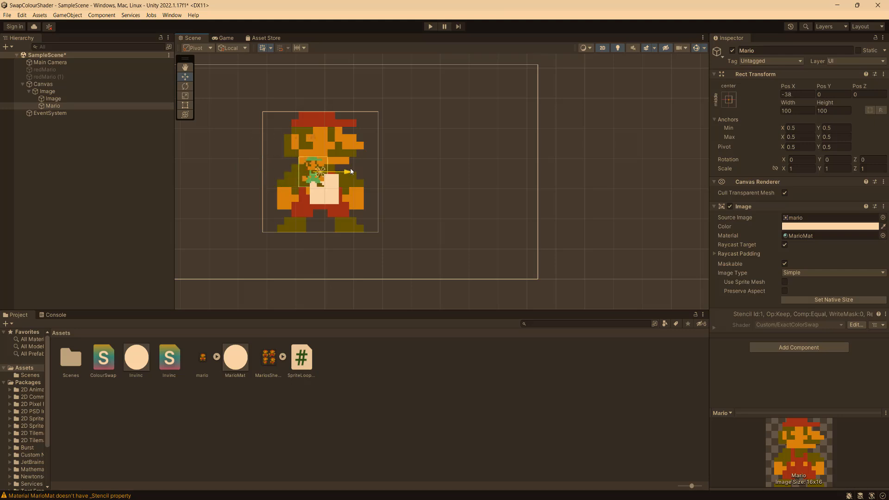
{"action": "left_click_drag", "start_coordinate": [334, 172], "coordinate": [349, 165]}
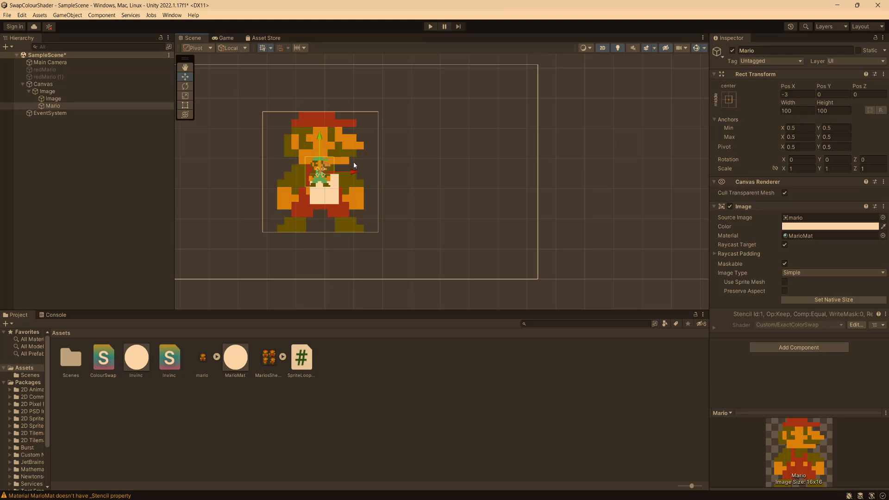
{"action": "mouse_move", "coordinate": [328, 143]}
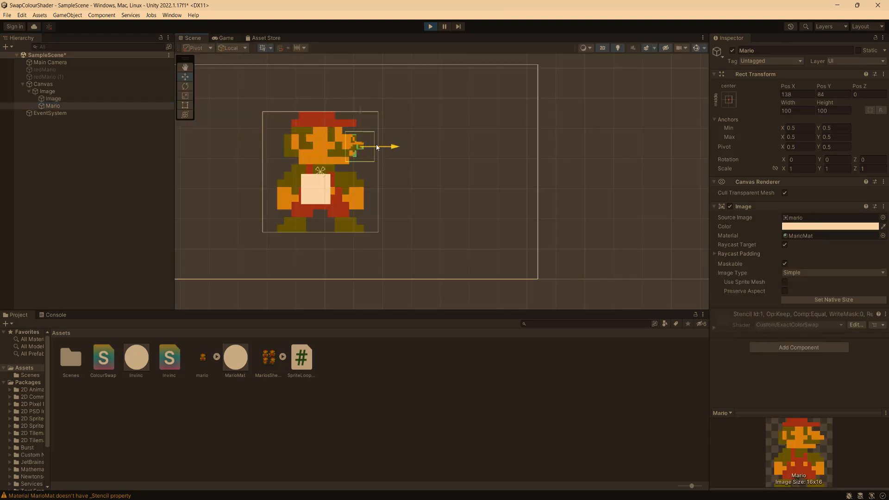
Step: Drag the Mario image up to sit over the large Mario's head
{"action": "left_click_drag", "start_coordinate": [394, 146], "coordinate": [355, 146]}
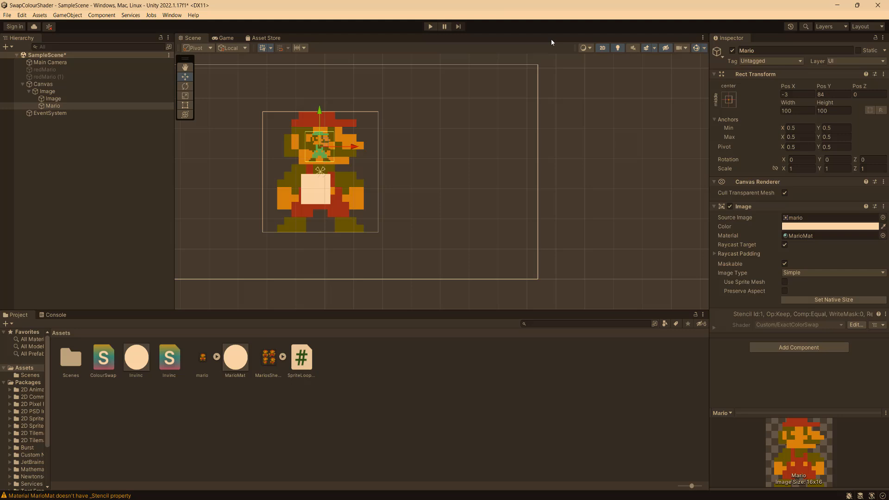
{"action": "mouse_move", "coordinate": [362, 104]}
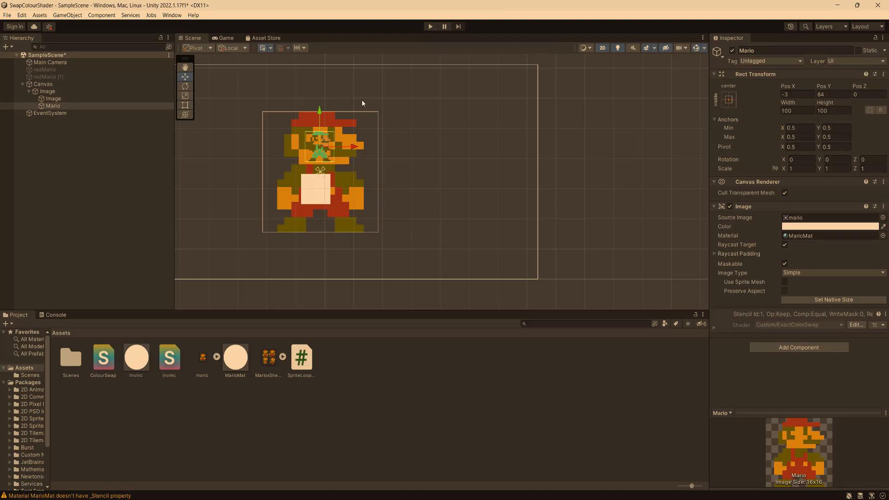